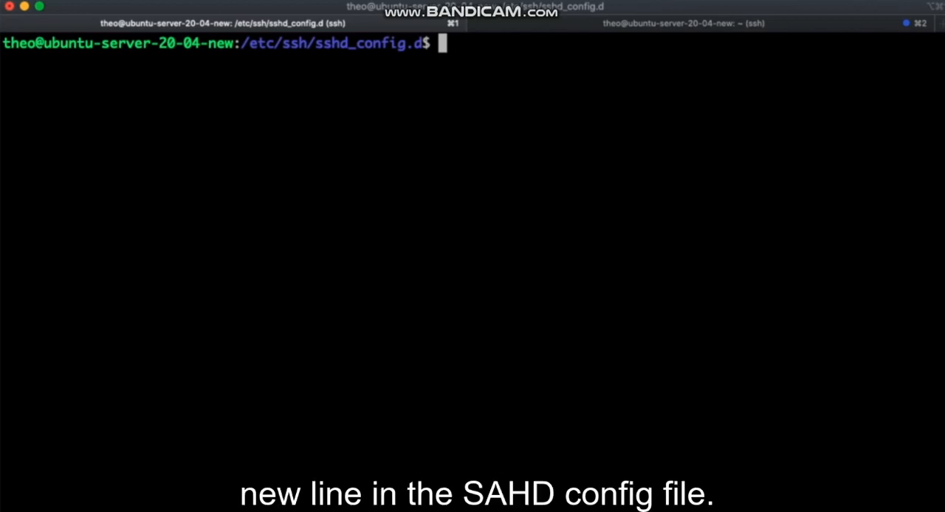
pyautogui.moveTo(149, 422)
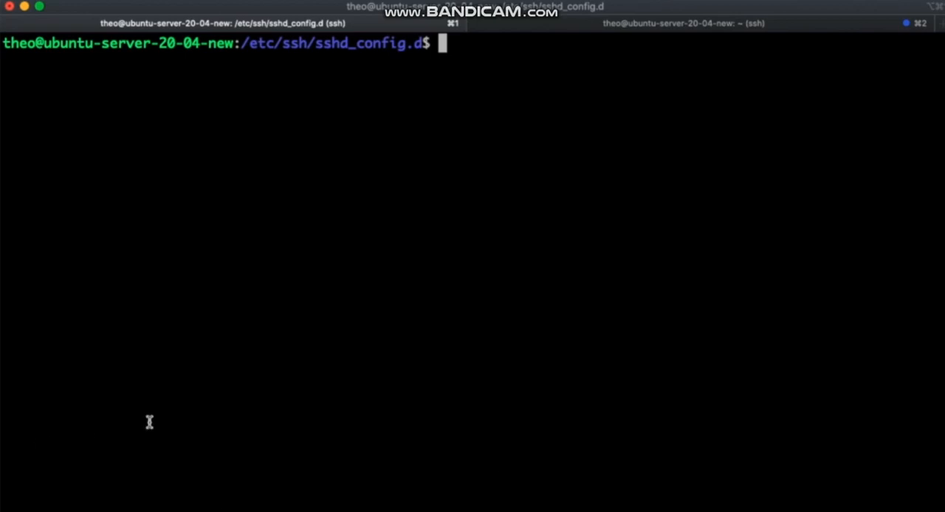
# - Open /etc/ssh/sshd_config in vim with sudo to view its Include line
pyautogui.write('su')
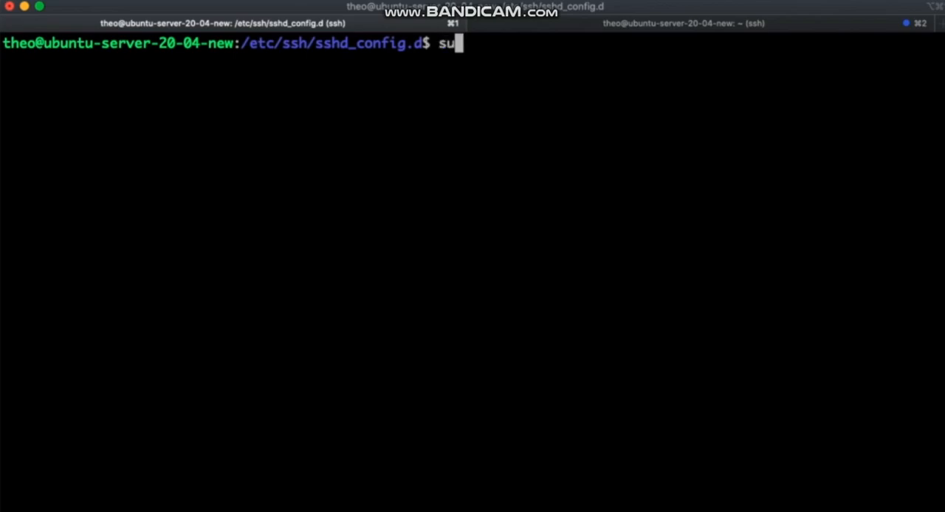
pyautogui.write('do')
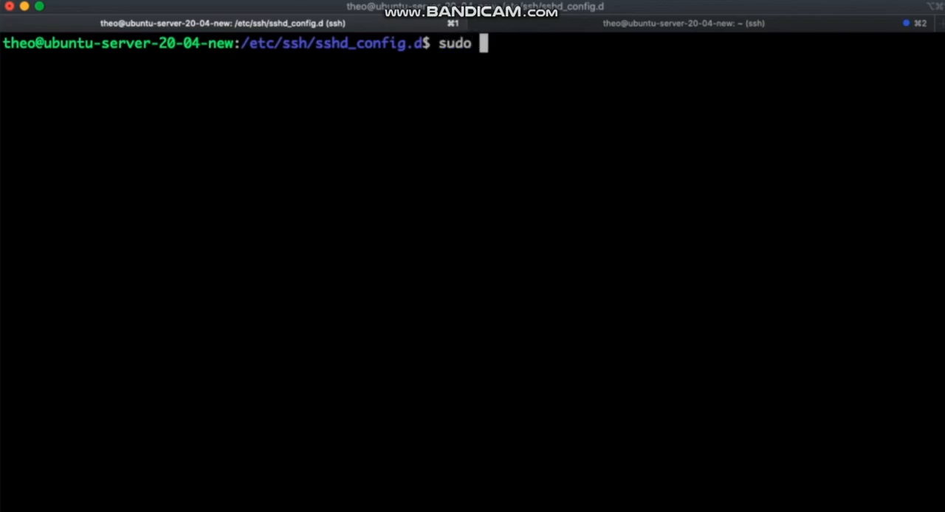
pyautogui.write('vim /etc/')
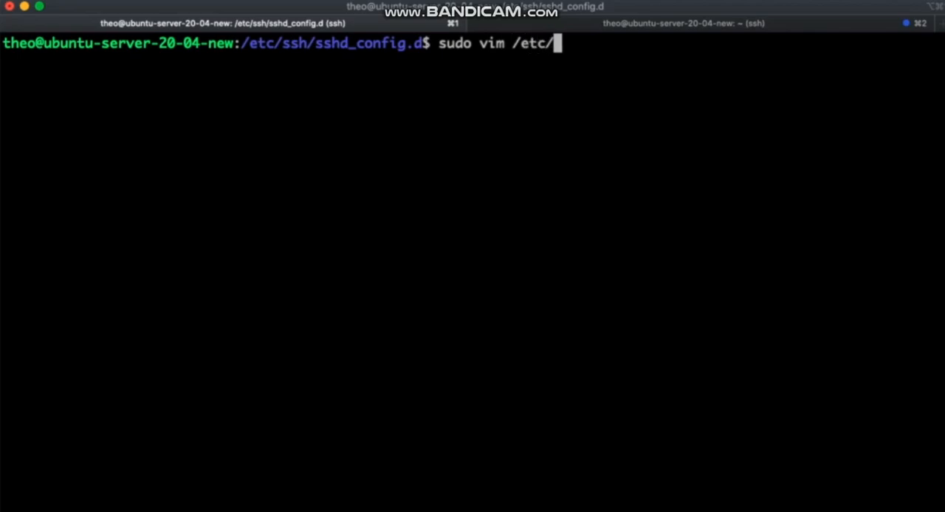
pyautogui.write('ssh/sshd')
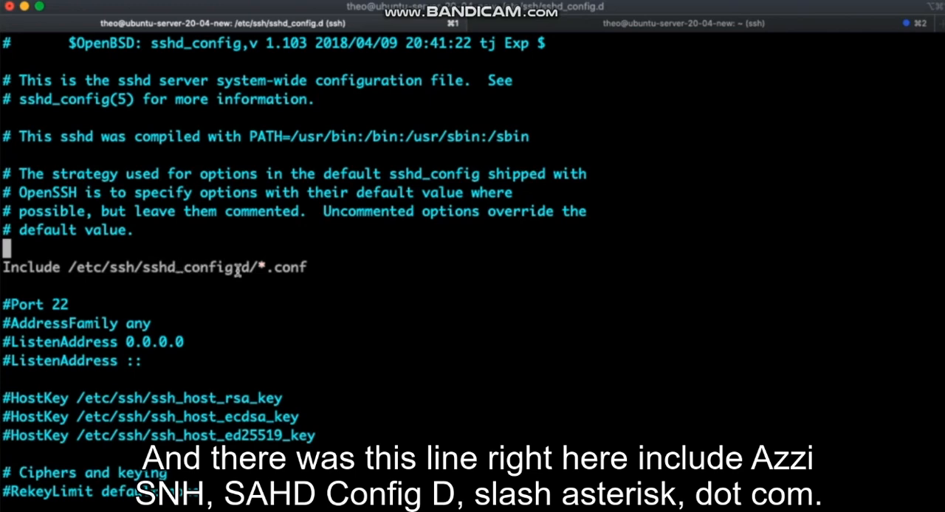
pyautogui.moveTo(262, 267)
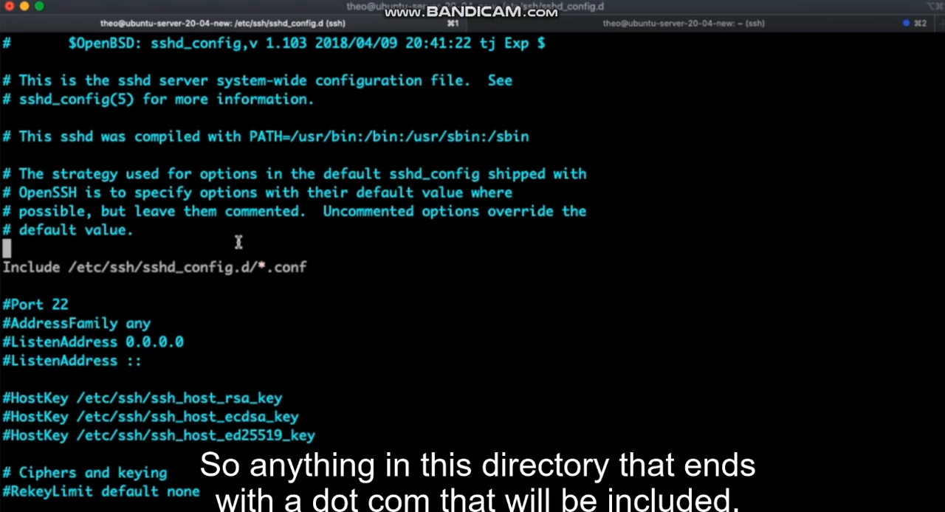
# - Read the sshd_config man page and highlight the Include sshd_config.d/*.conf line
pyautogui.write('ma')
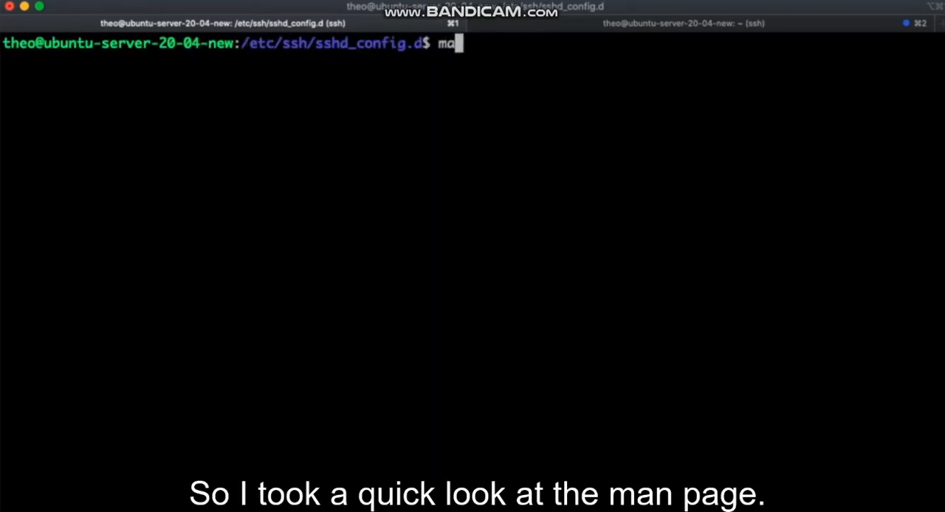
pyautogui.write('nn')
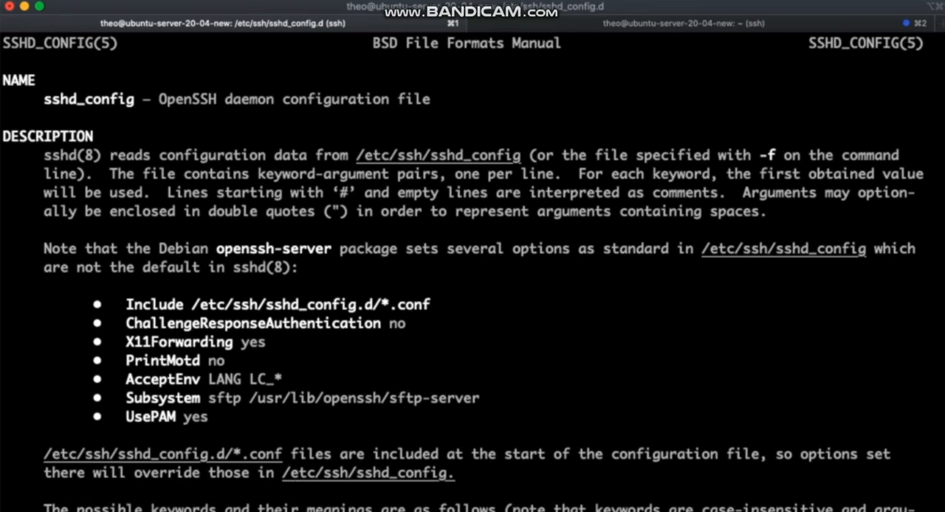
pyautogui.scroll(-3)
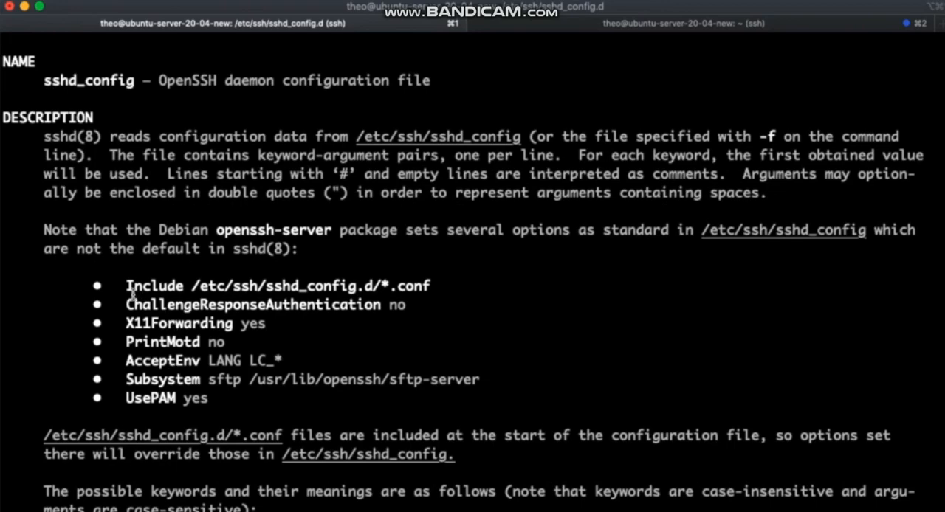
pyautogui.moveTo(126, 286); pyautogui.dragTo(323, 286)
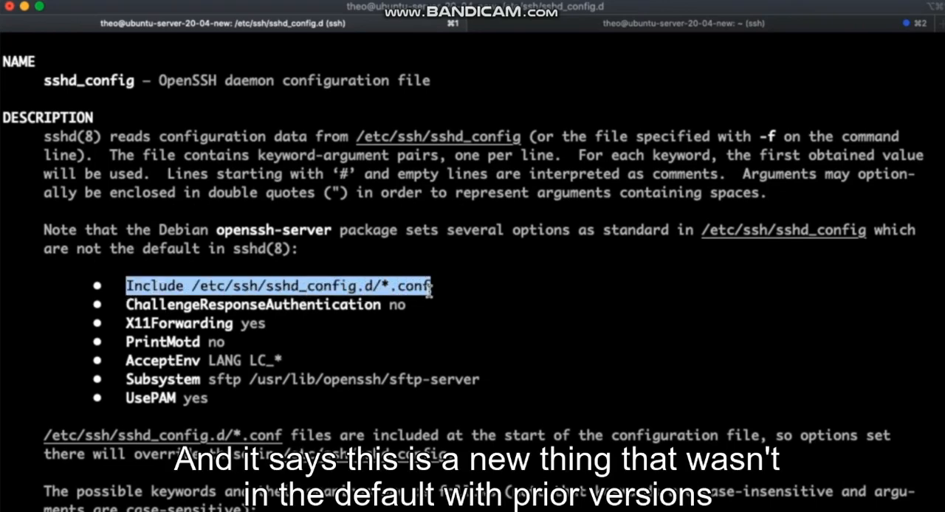
pyautogui.moveTo(160, 342)
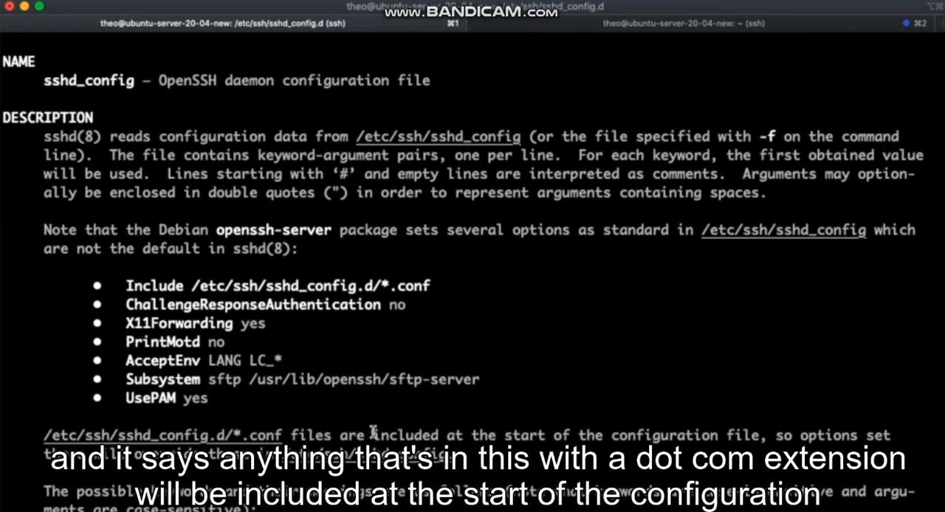
pyautogui.moveTo(478, 434)
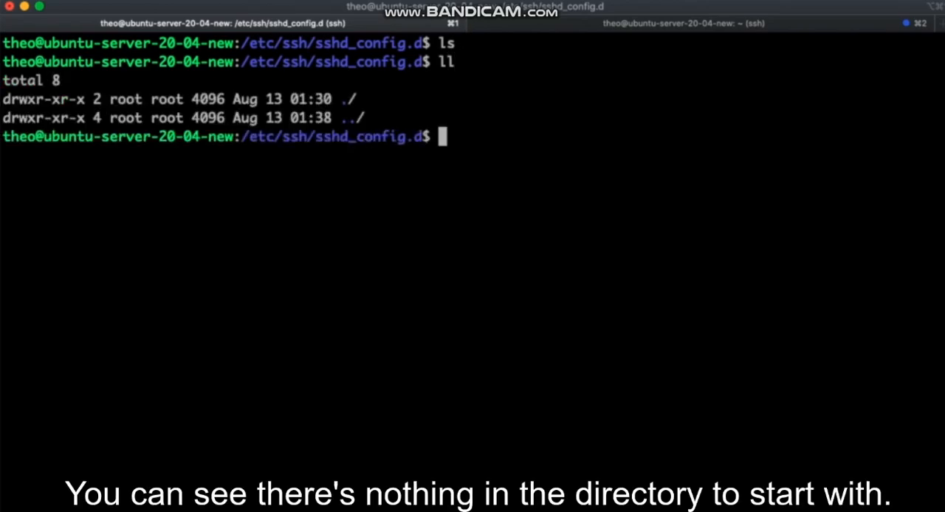
# - Clear the screen and create 10-my-sshd-stuff.conf in vim with sudo
pyautogui.write('clea')
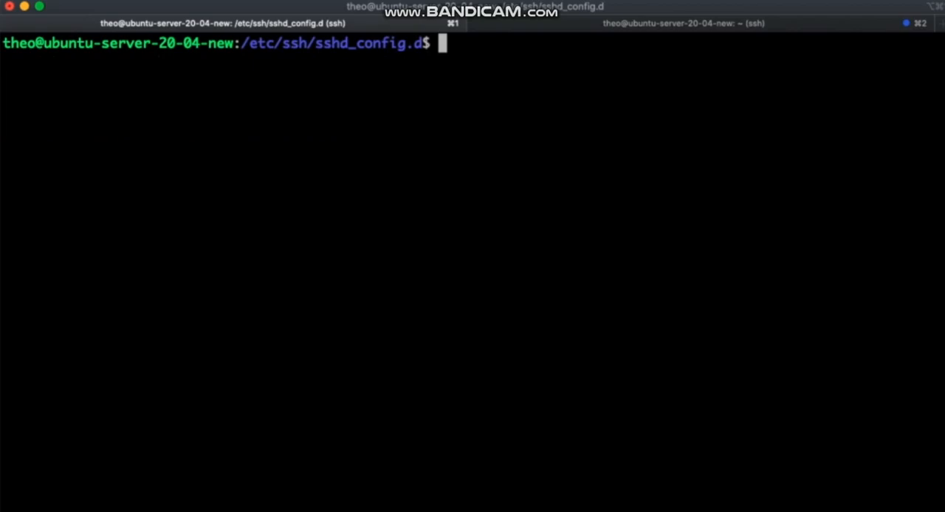
pyautogui.write('sudo vim 10-my-sshd-stuff.conf')
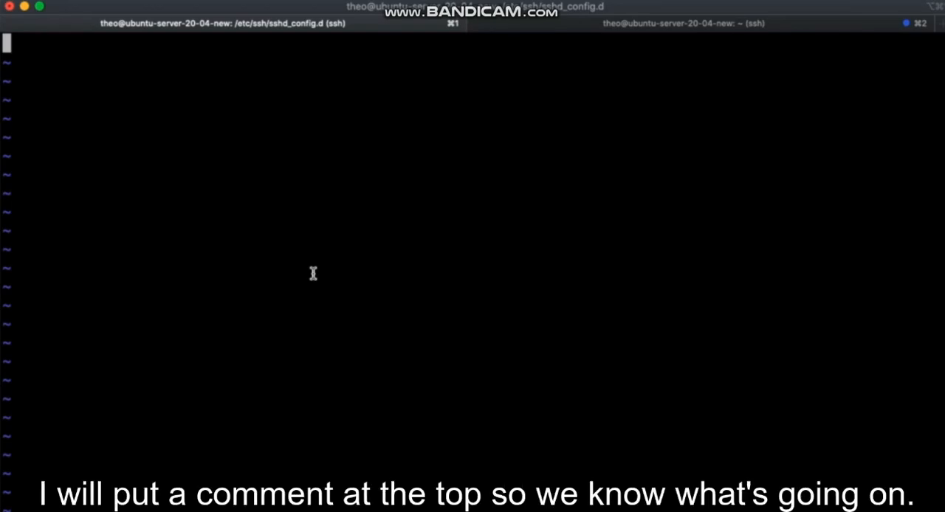
# - Add a '# My sshd setting' comment and the line DebianBanner no
pyautogui.write('# My sshd')
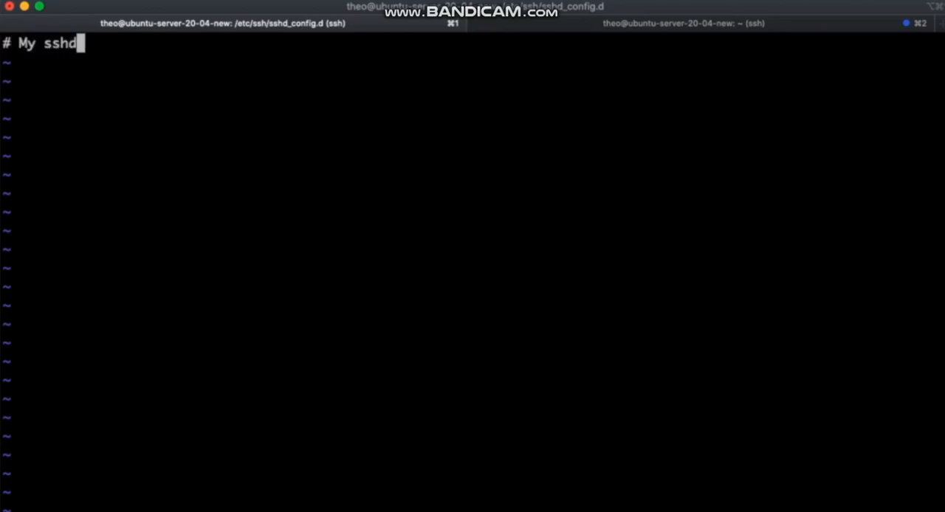
pyautogui.write('settings')
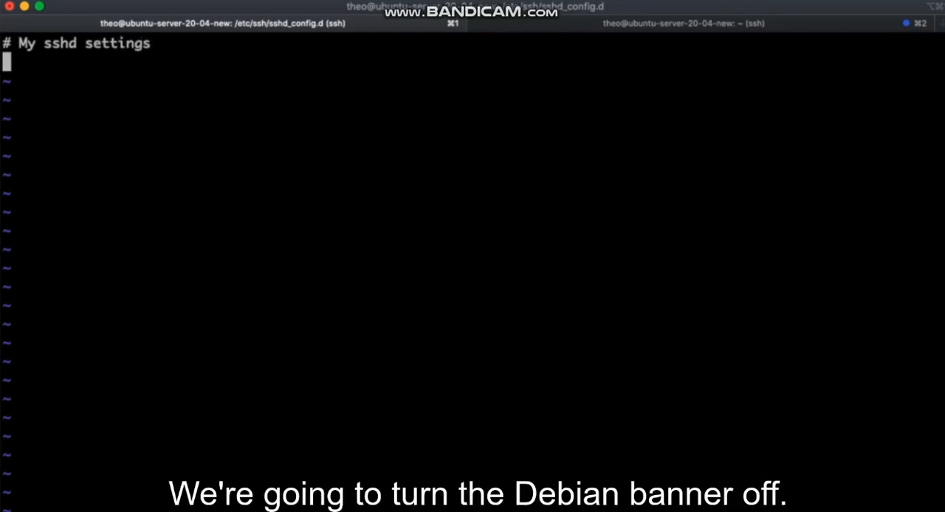
pyautogui.write('Deb')
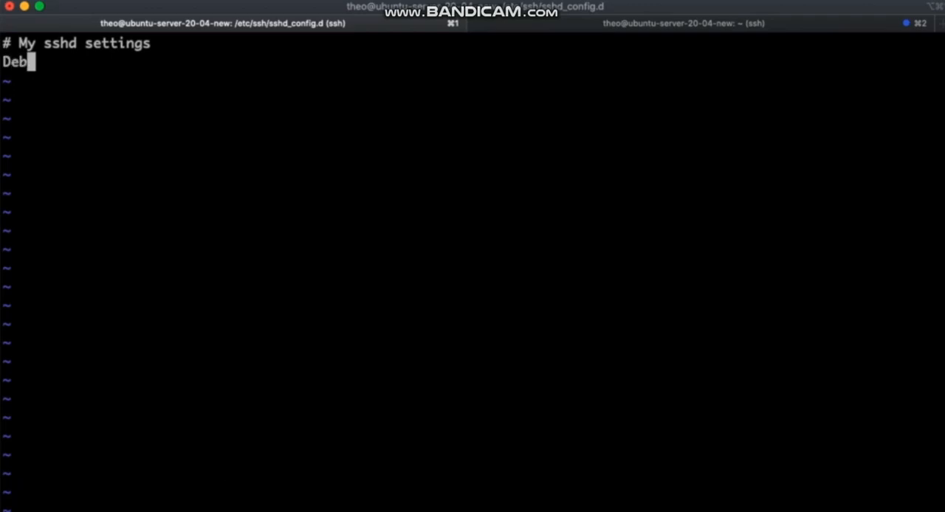
pyautogui.write('ianBaner')
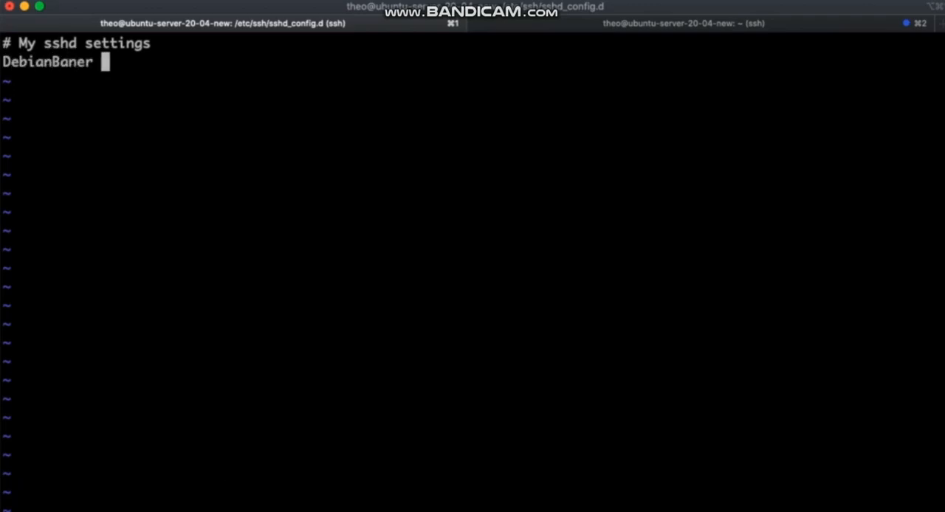
pyautogui.write('ner n')
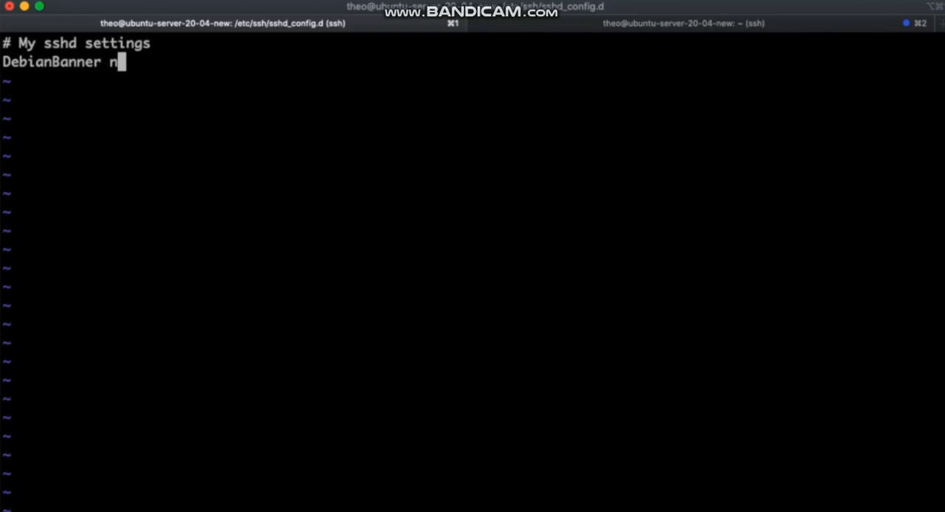
pyautogui.write('o')
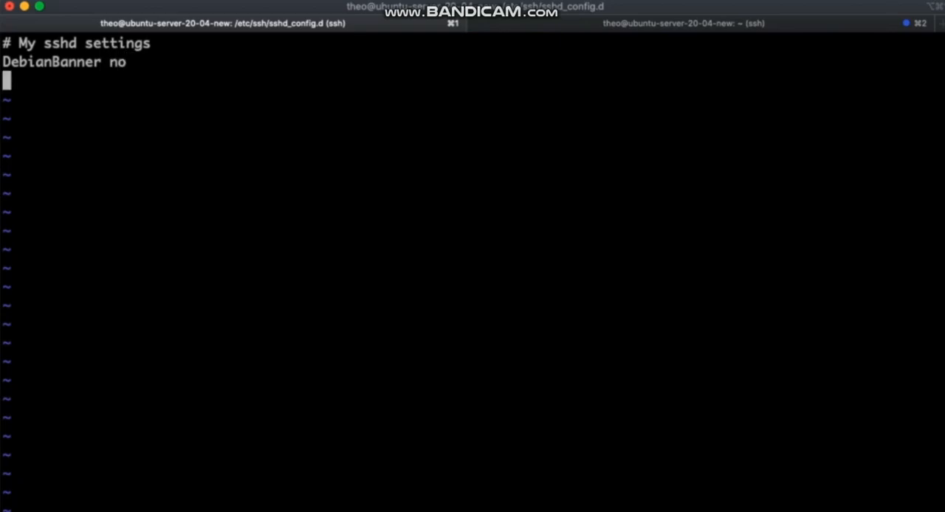
# - Add DisableForwarding yes and PermitRootLogin no to the file
pyautogui.write('DisableFor')
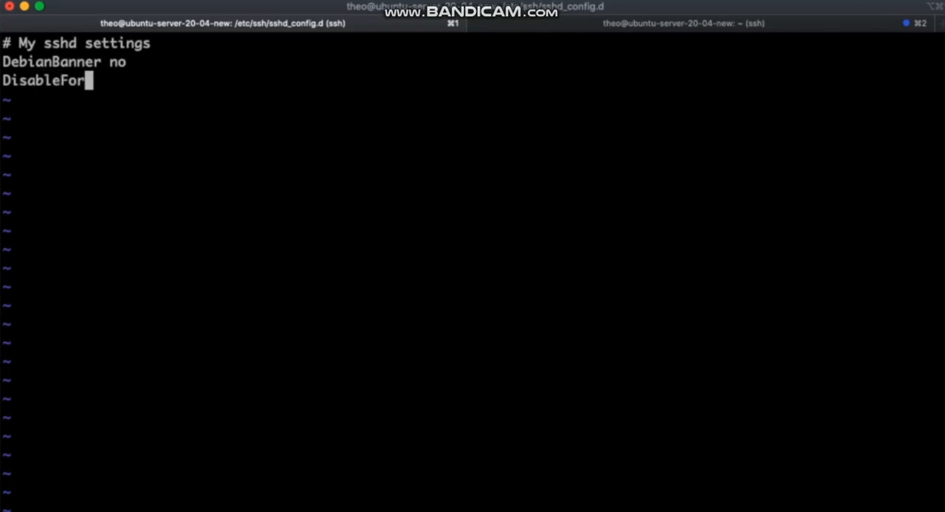
pyautogui.write('warding yes')
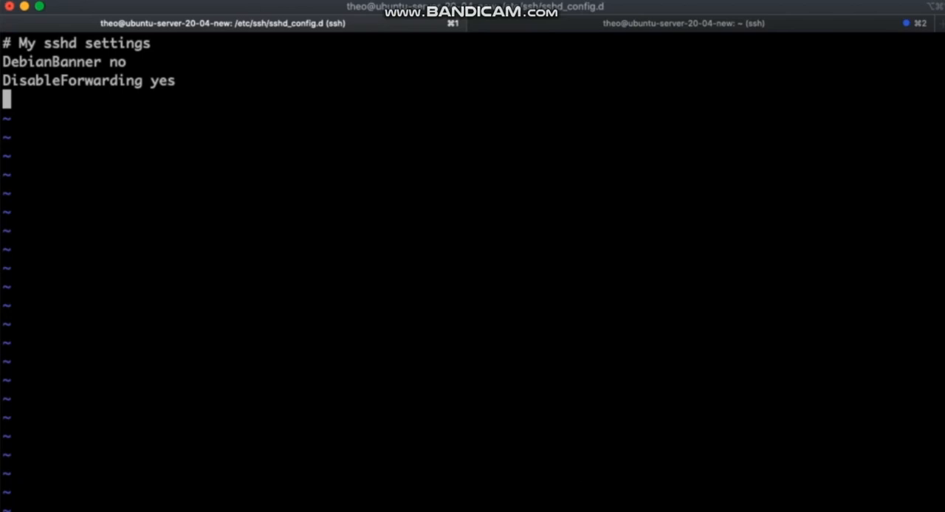
pyautogui.write('Permit')
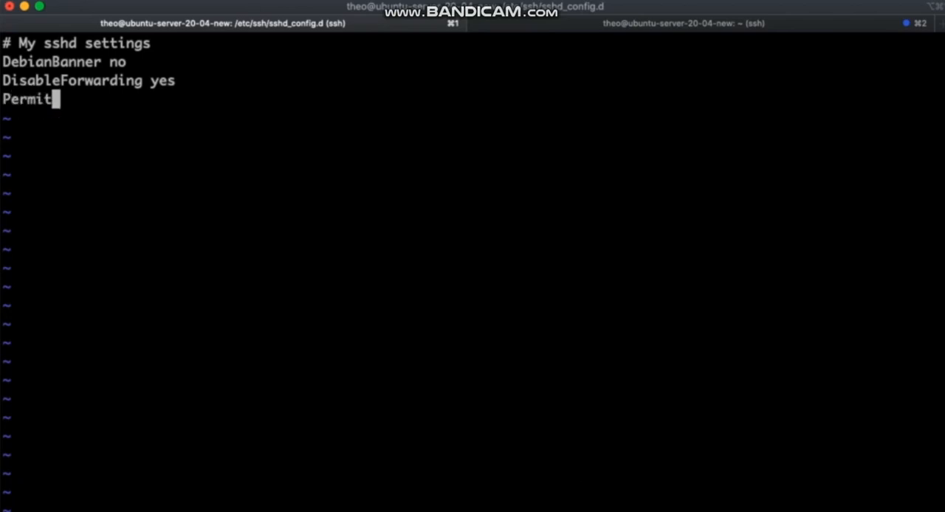
pyautogui.write('RootLogin')
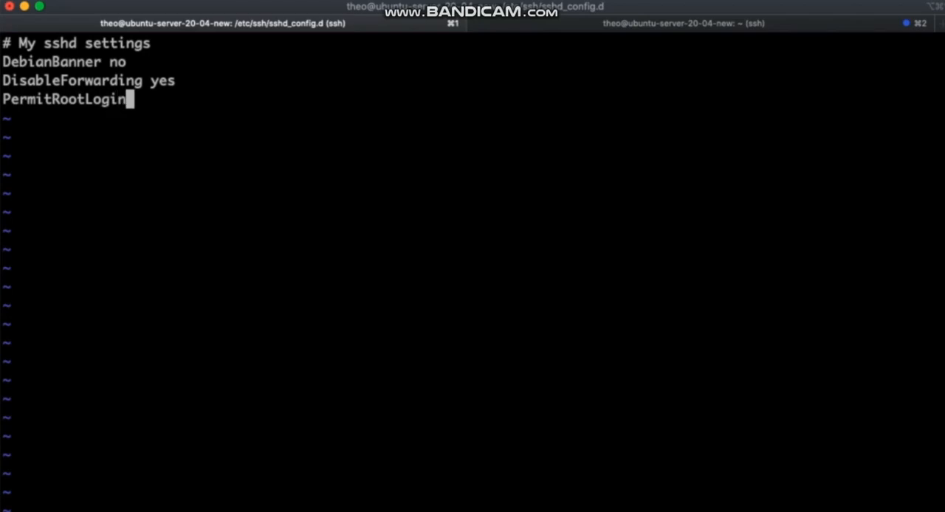
pyautogui.write('no')
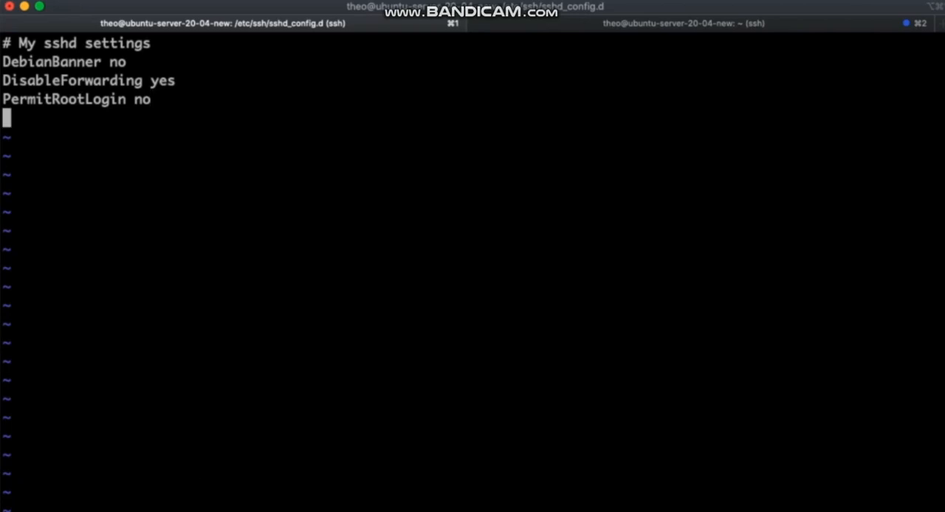
# - Add the line PasswordAuthentication no to the settings file
pyautogui.write('Pa')
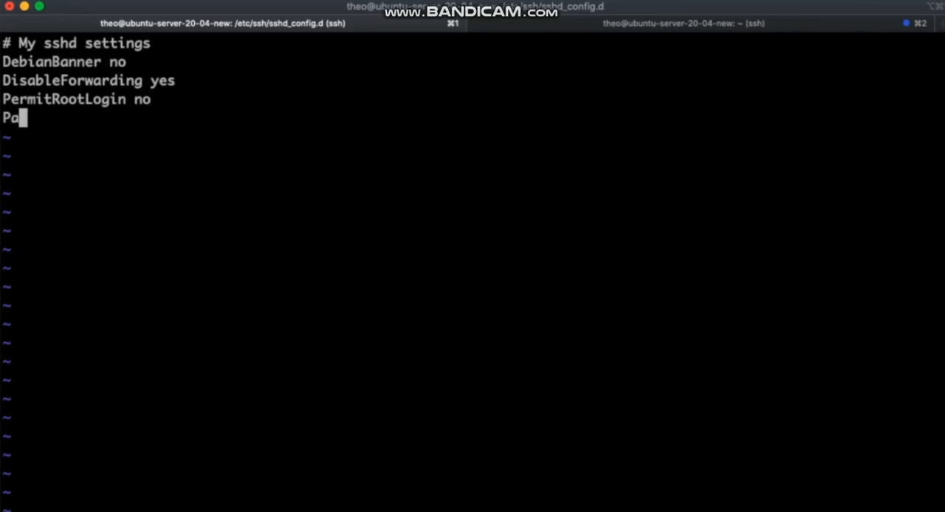
pyautogui.write('ssword')
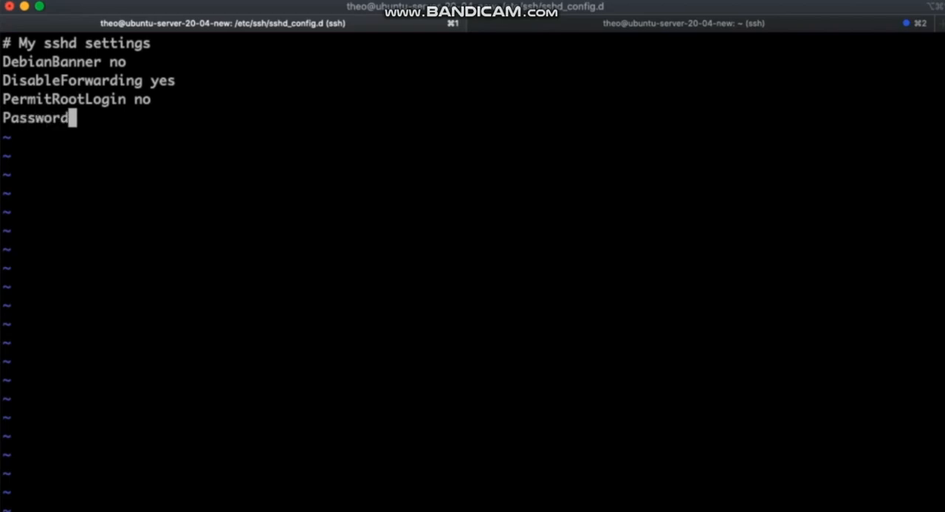
pyautogui.write('Autn')
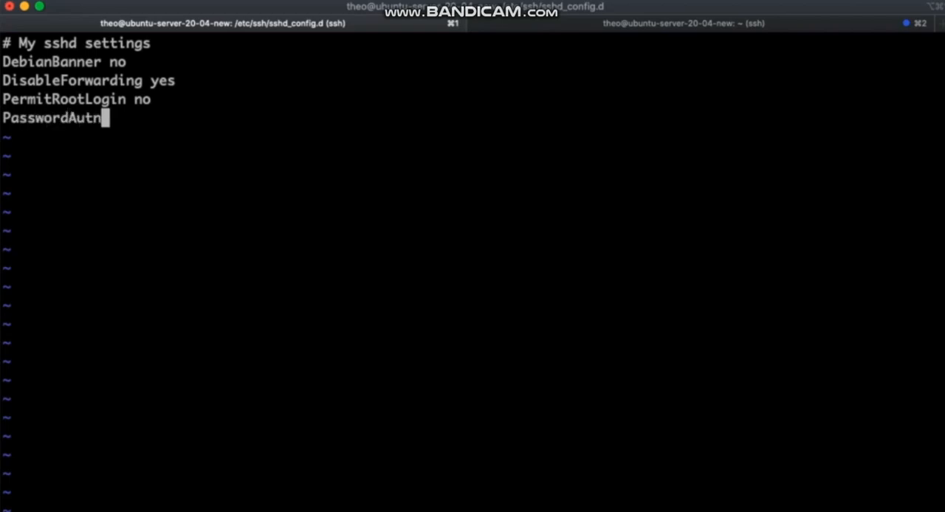
pyautogui.write('entication')
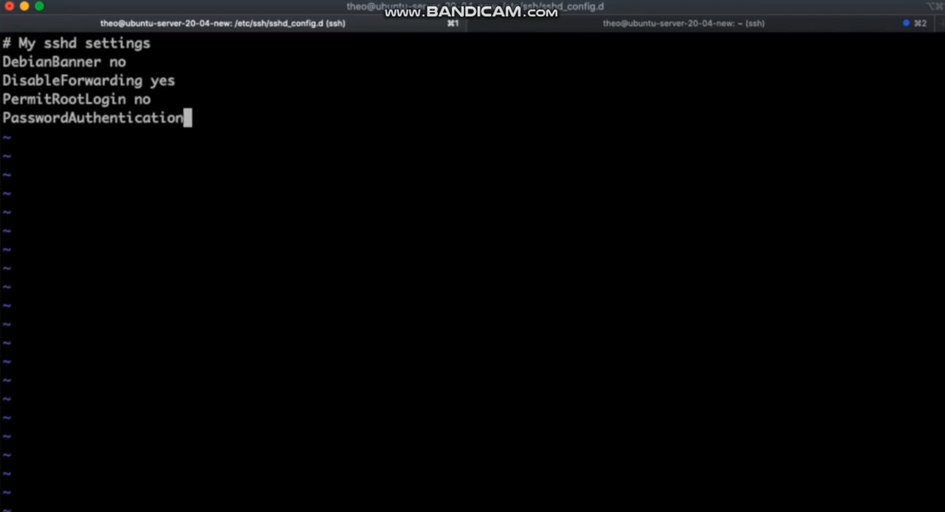
pyautogui.write('no')
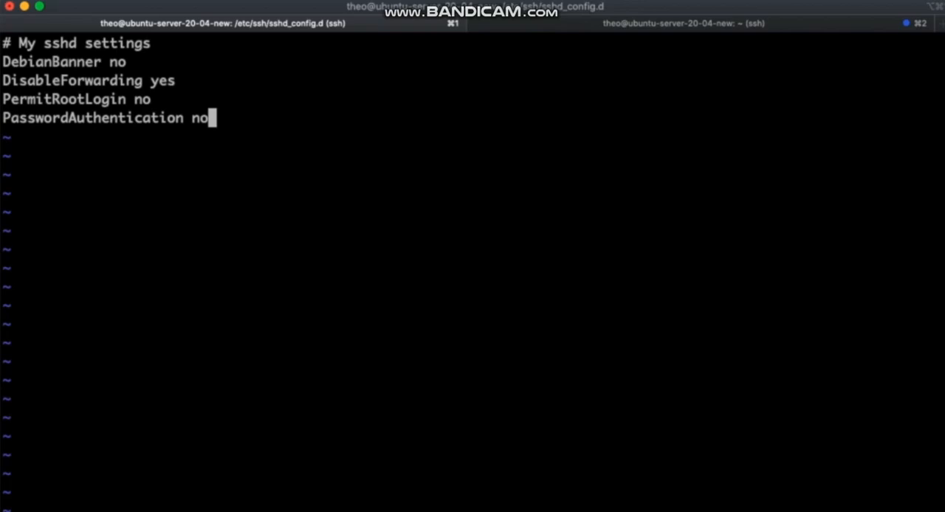
# - Add the line PermitEmptyPasswords no below it
pyautogui.write('P')
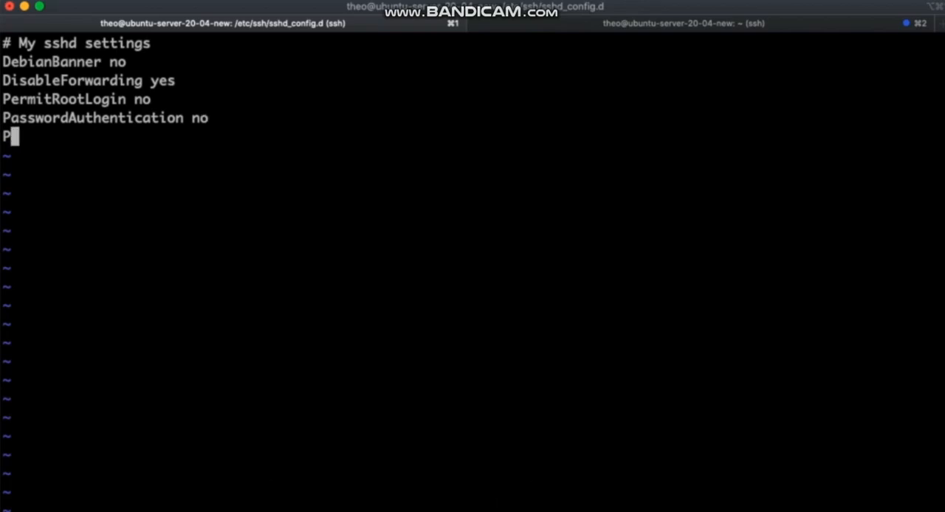
pyautogui.write('ermitEmp')
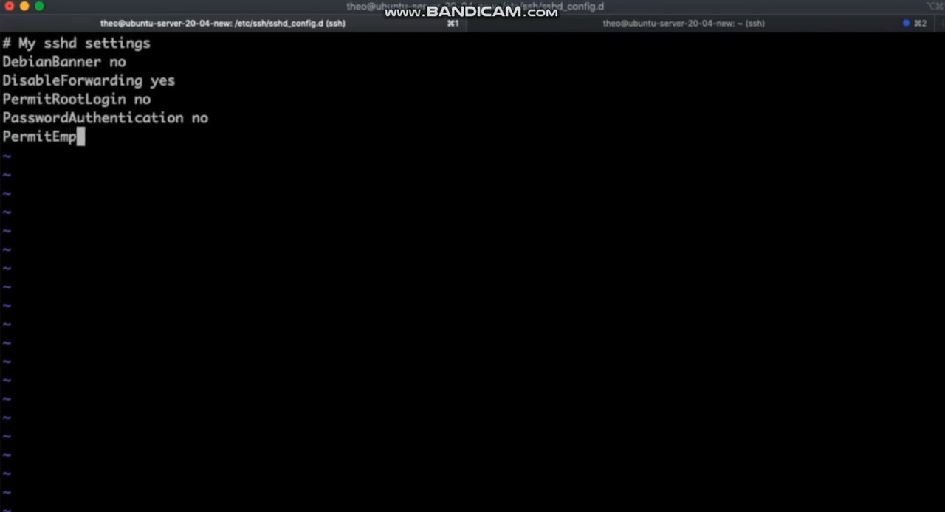
pyautogui.write('tyPasswo')
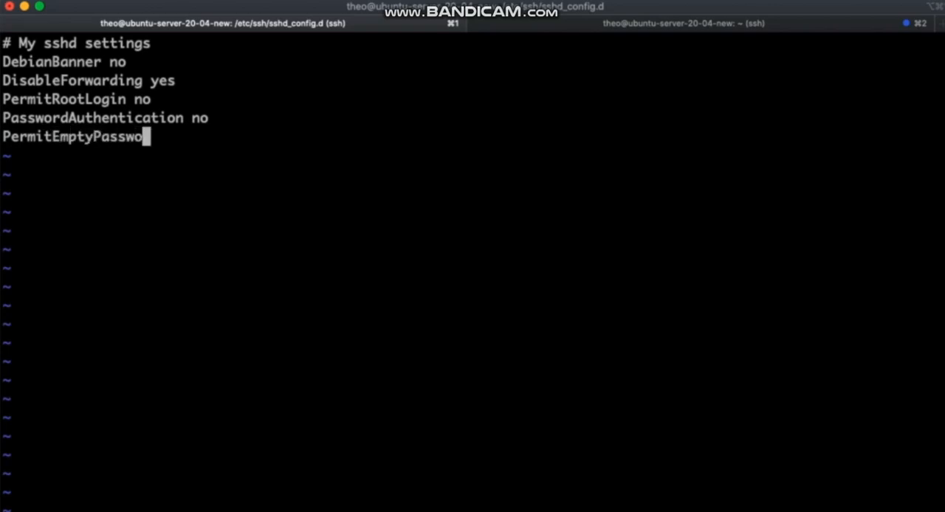
pyautogui.write('rds no')
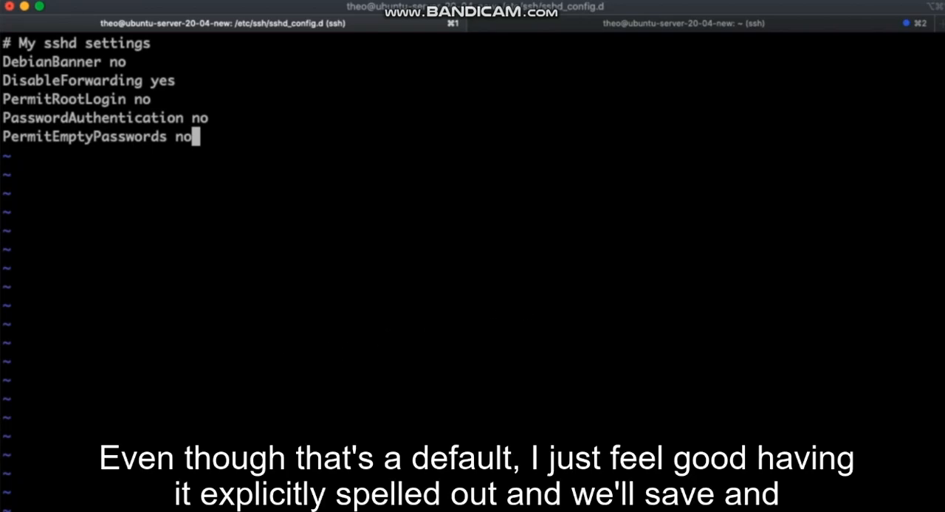
pyautogui.moveTo(188, 343)
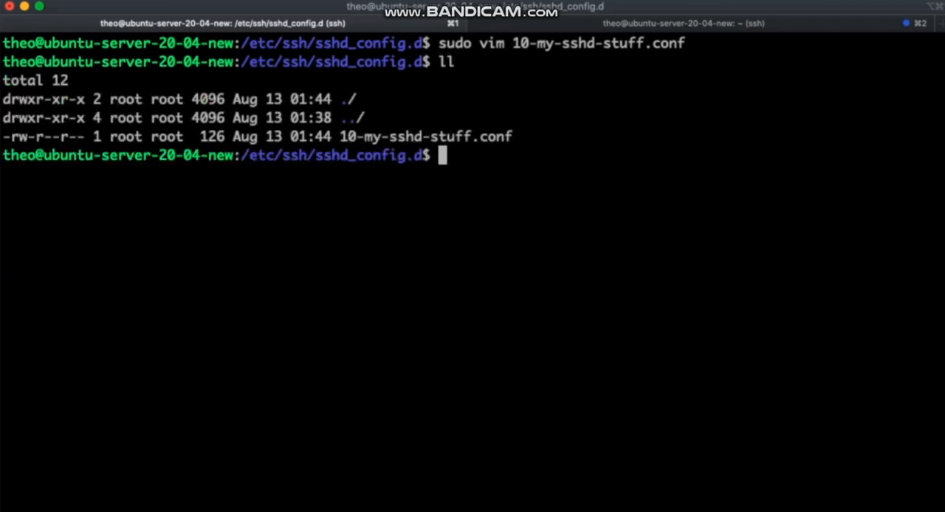
# - Display the saved 10-my-sshd-stuff.conf and reload the ssh service with sudo
pyautogui.write('cat 10-my-sshd-stuff.conf')
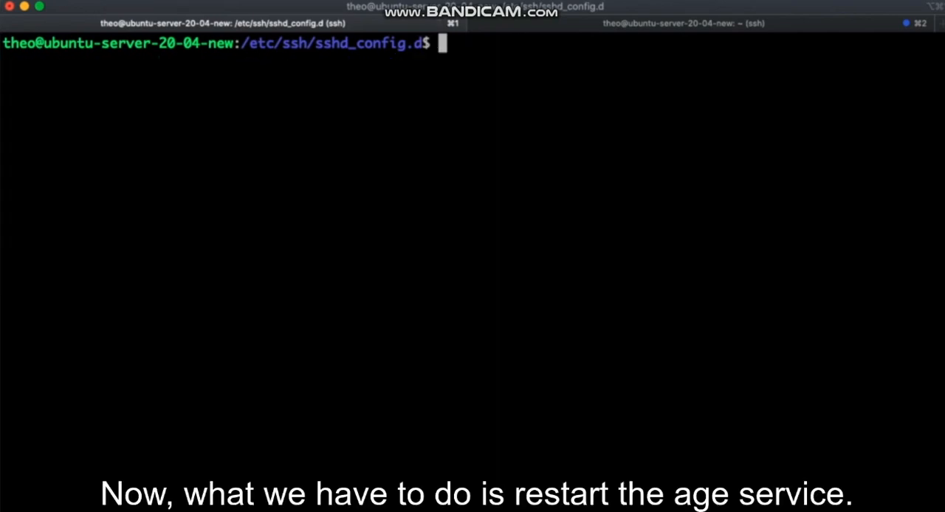
pyautogui.write('sudo s')
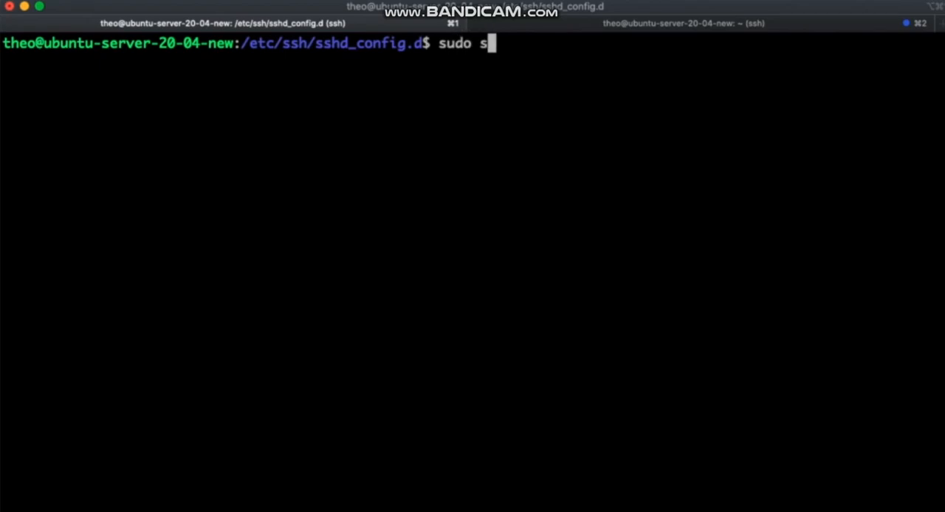
pyautogui.write('ervice ssh')
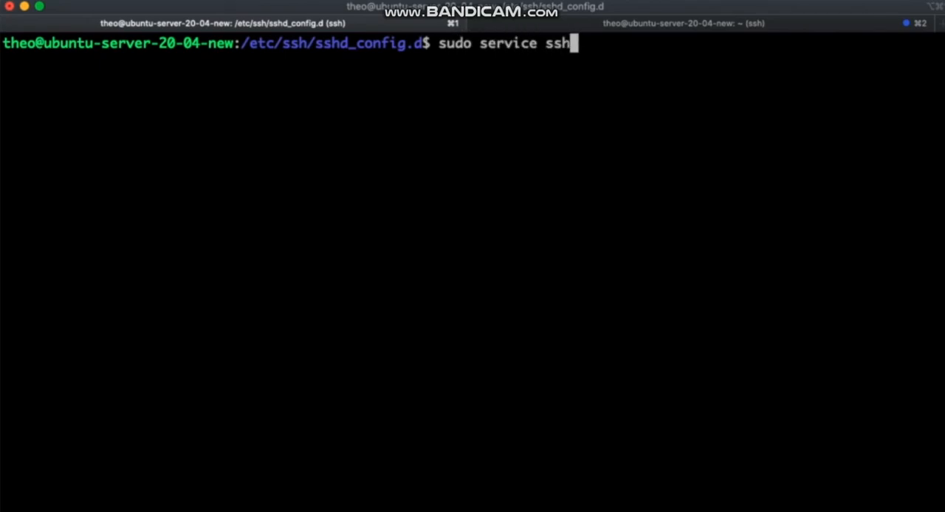
pyautogui.write('reload')
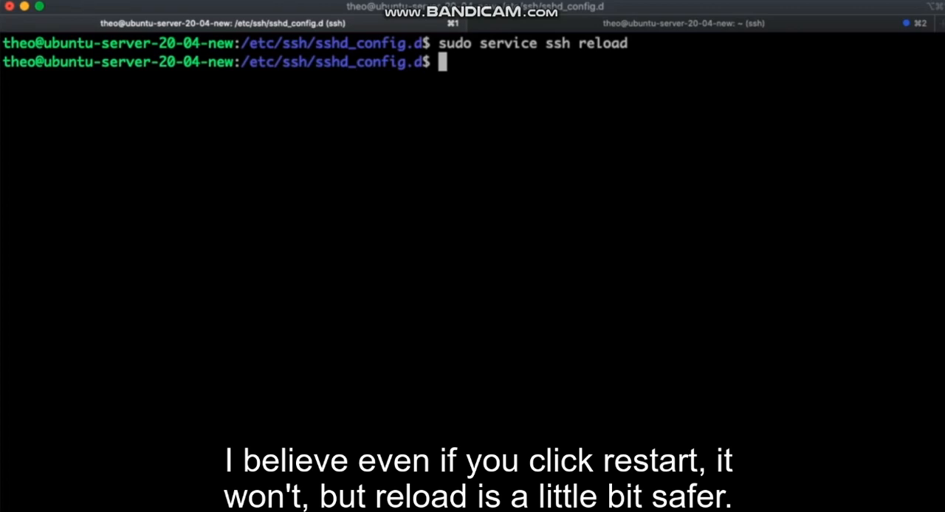
pyautogui.moveTo(555, 179)
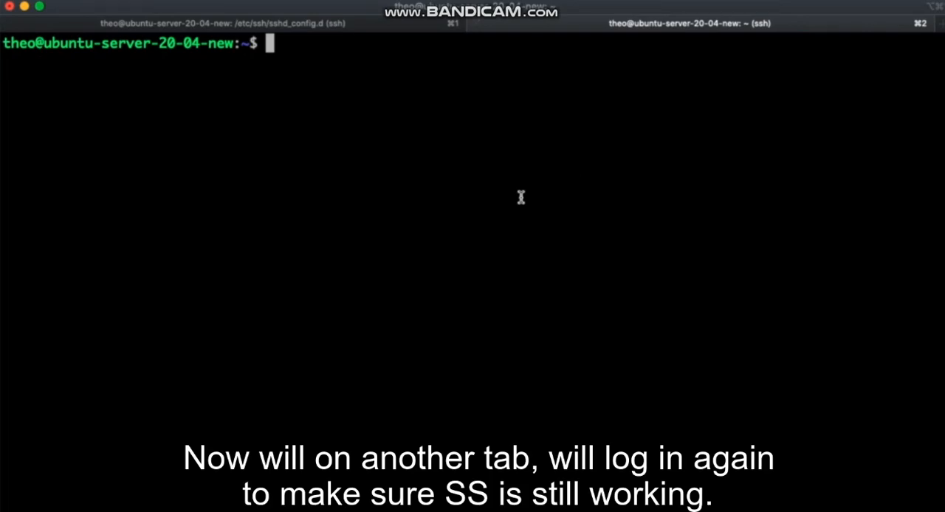
pyautogui.write('e')
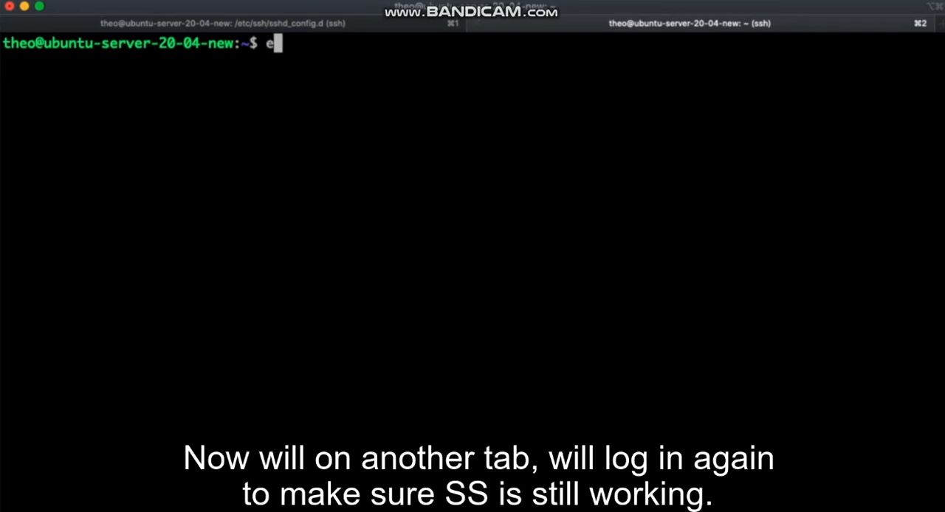
pyautogui.write('exit')
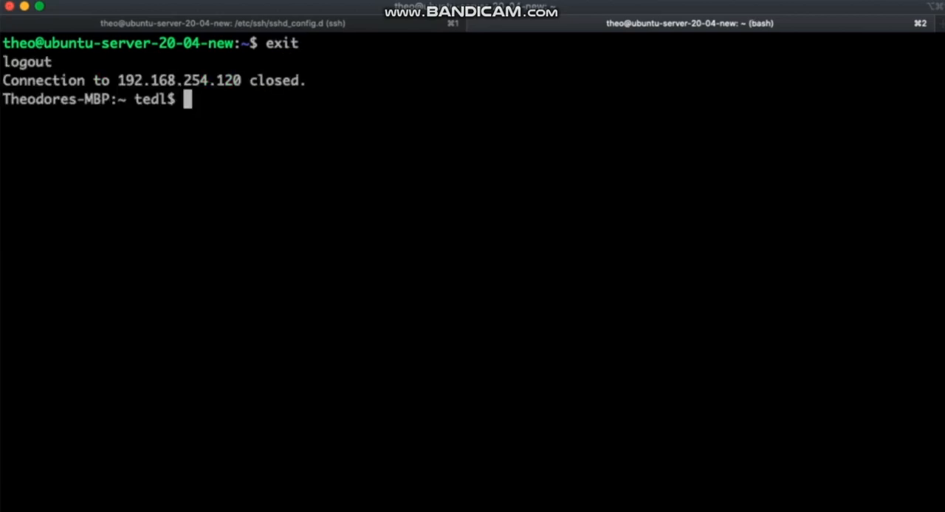
pyautogui.write('ssh theo@192.168.254.120')
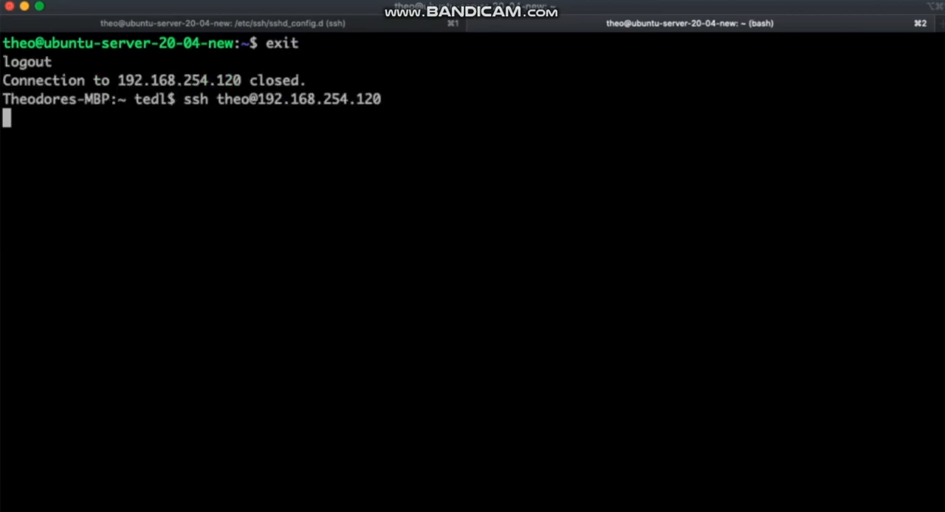